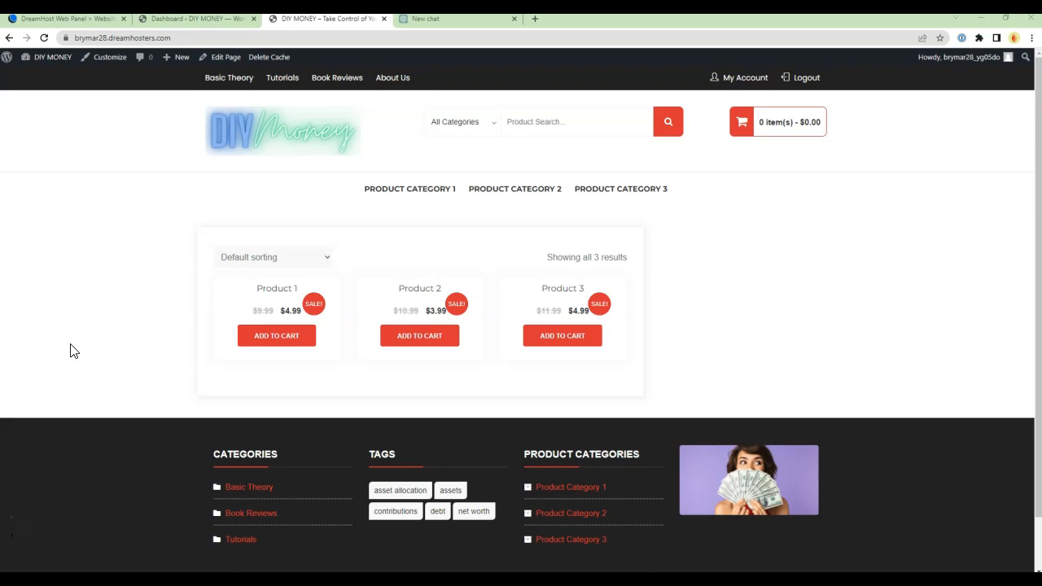
mouse_move(124, 177)
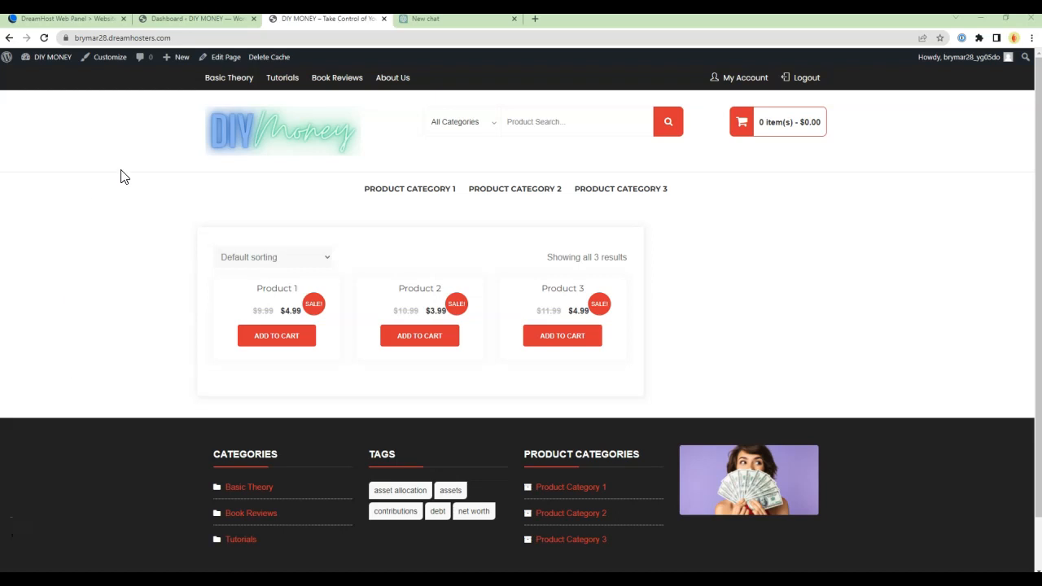
Open the Basic Theory category page from the DIY MONEY top navigation.
click(229, 77)
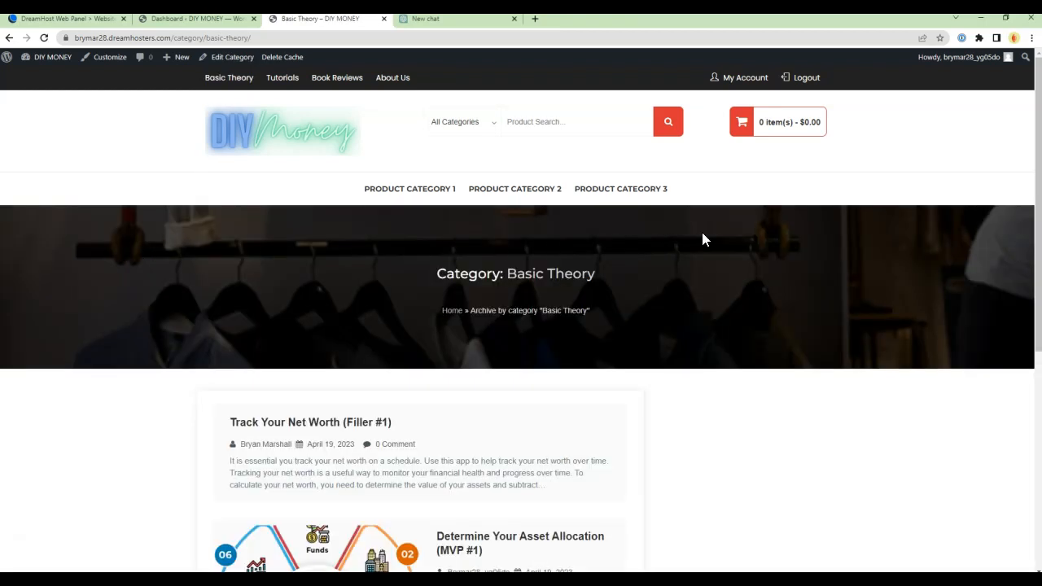
mouse_move(94, 284)
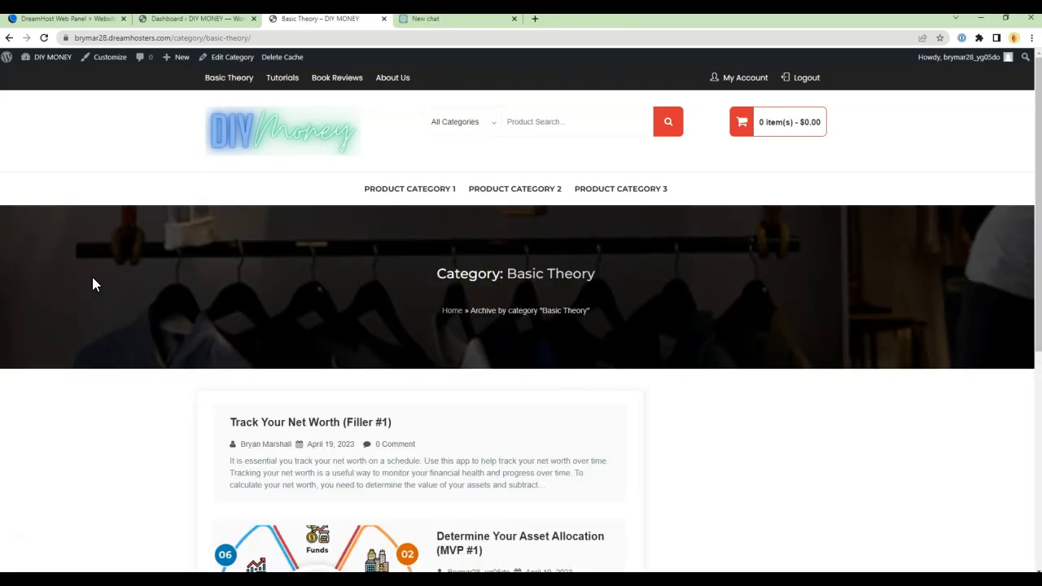
mouse_move(275, 326)
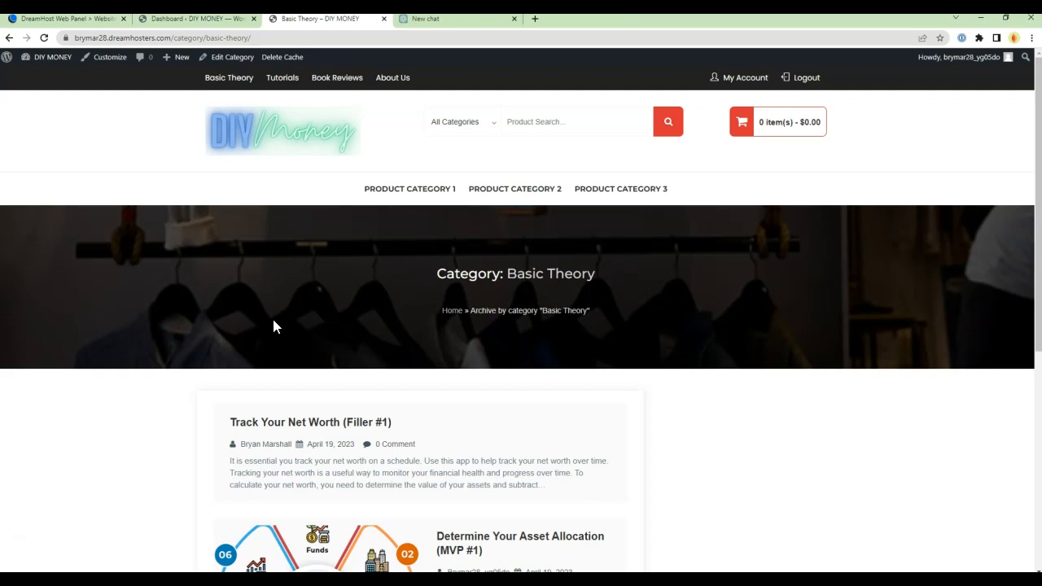
mouse_move(356, 207)
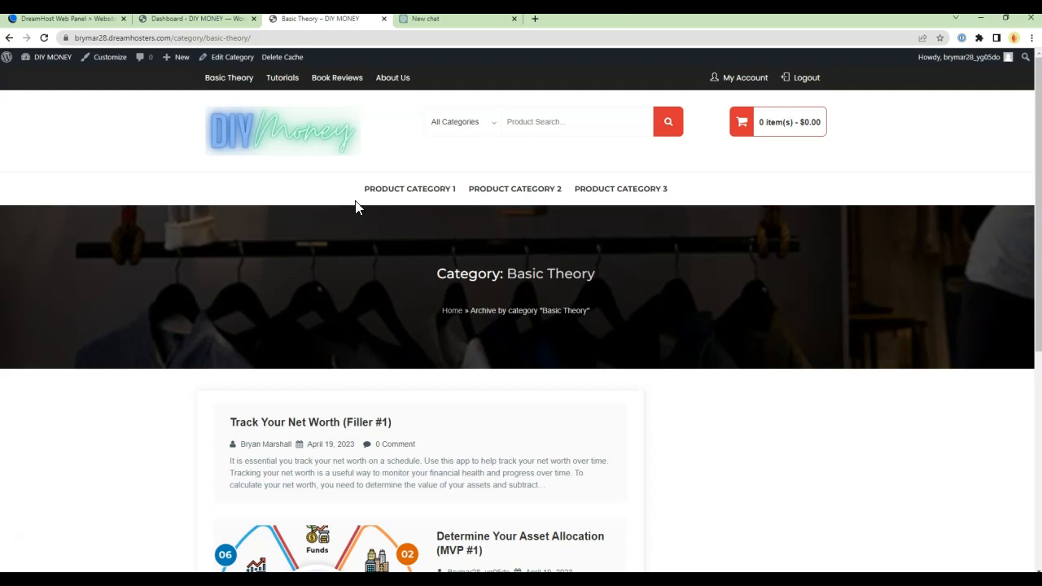
mouse_move(126, 136)
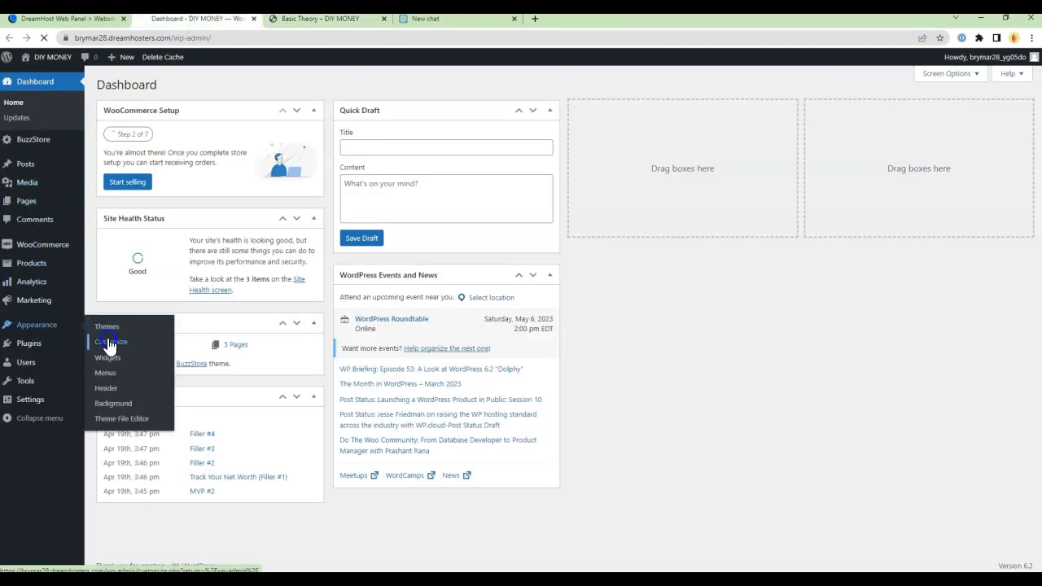
Launch Appearance > Customize and preview the Basic Theory category page.
click(112, 341)
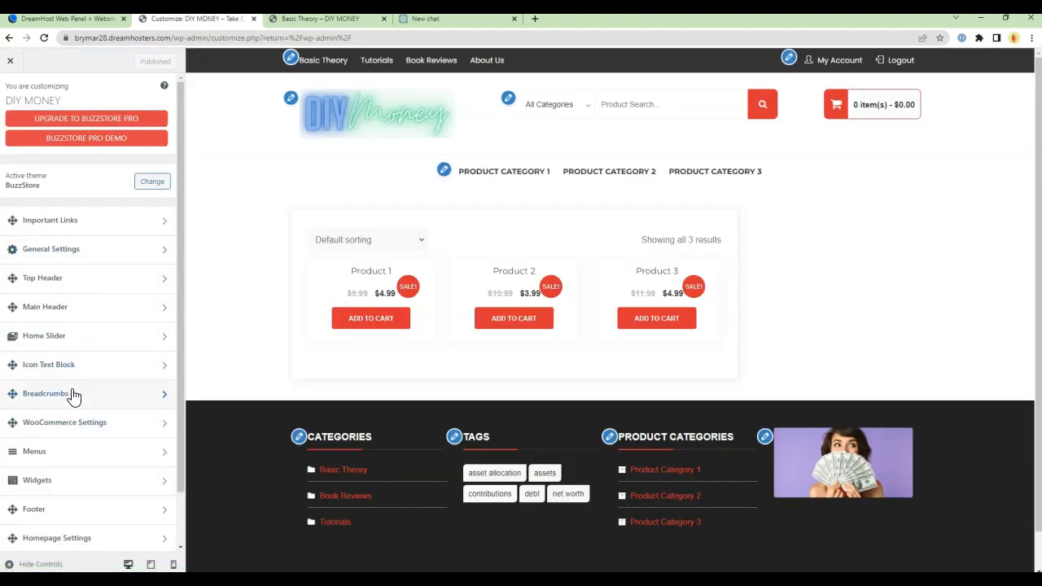
mouse_move(346, 66)
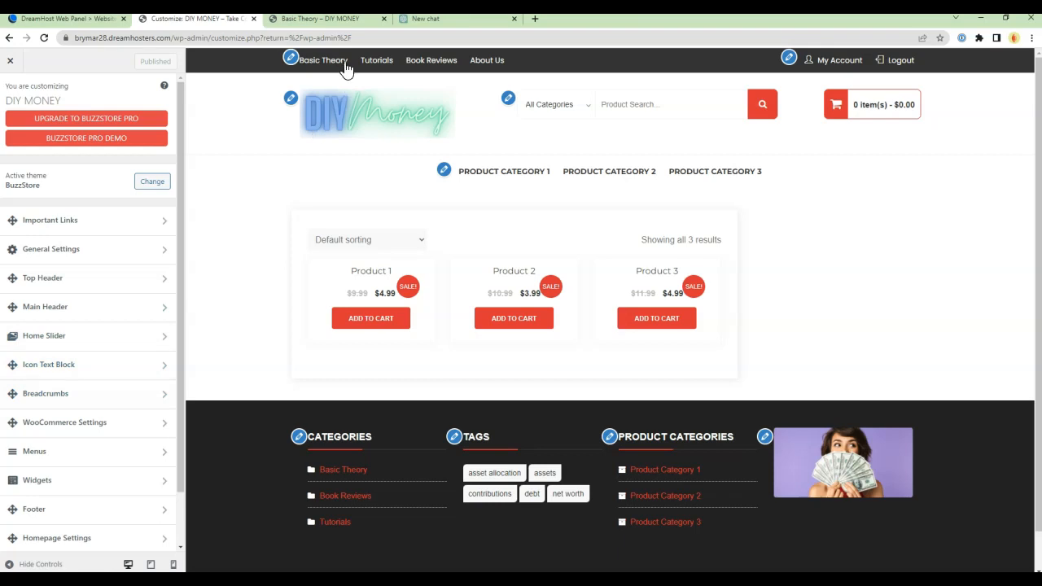
click(323, 60)
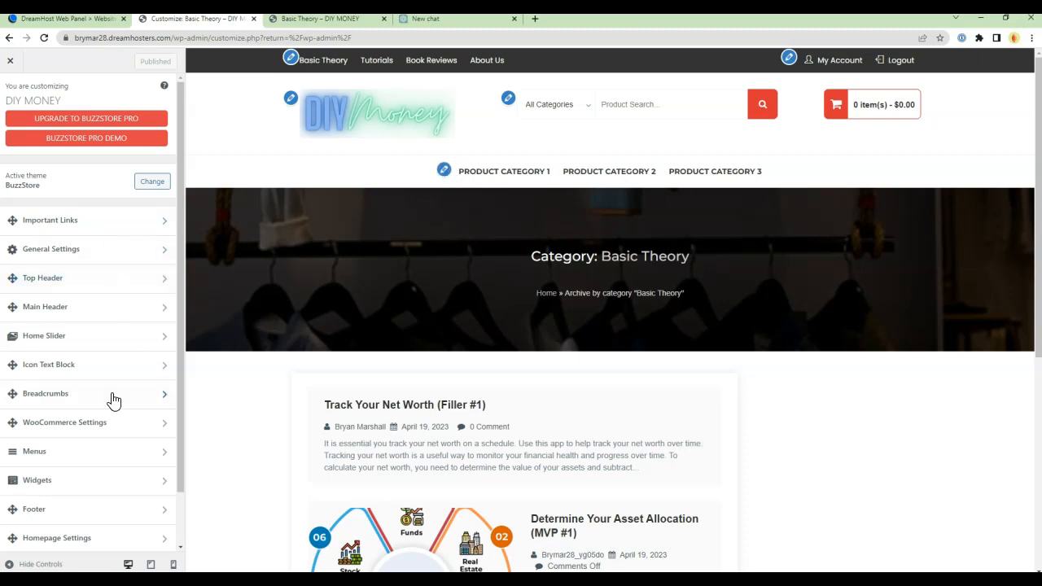
mouse_move(432, 275)
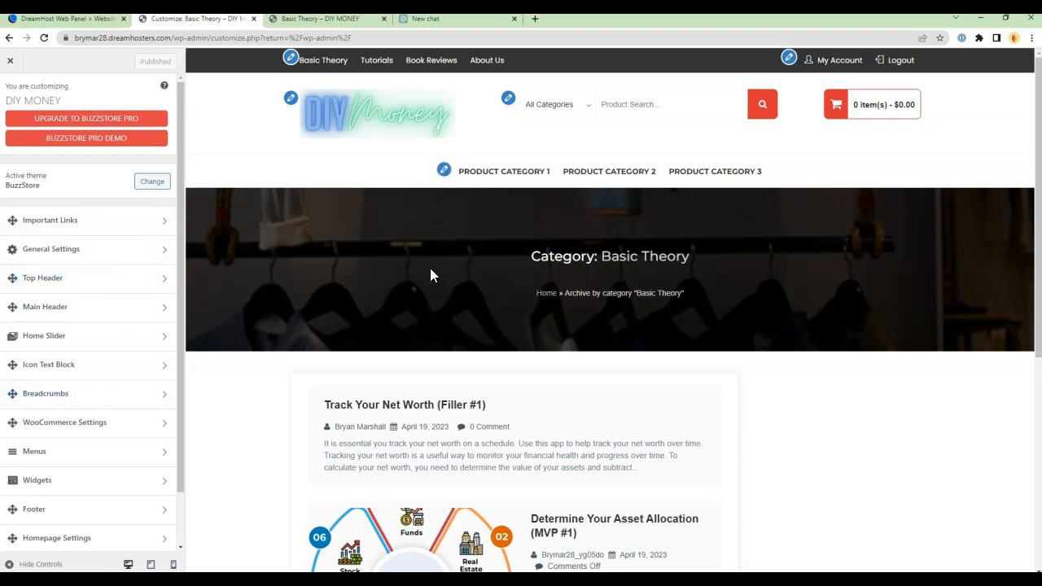
mouse_move(673, 244)
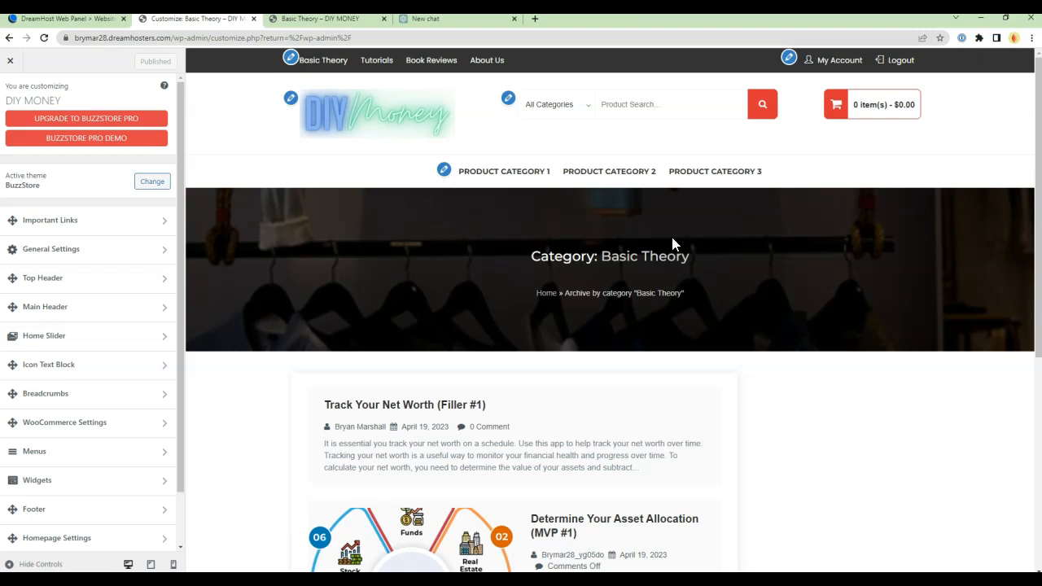
mouse_move(398, 273)
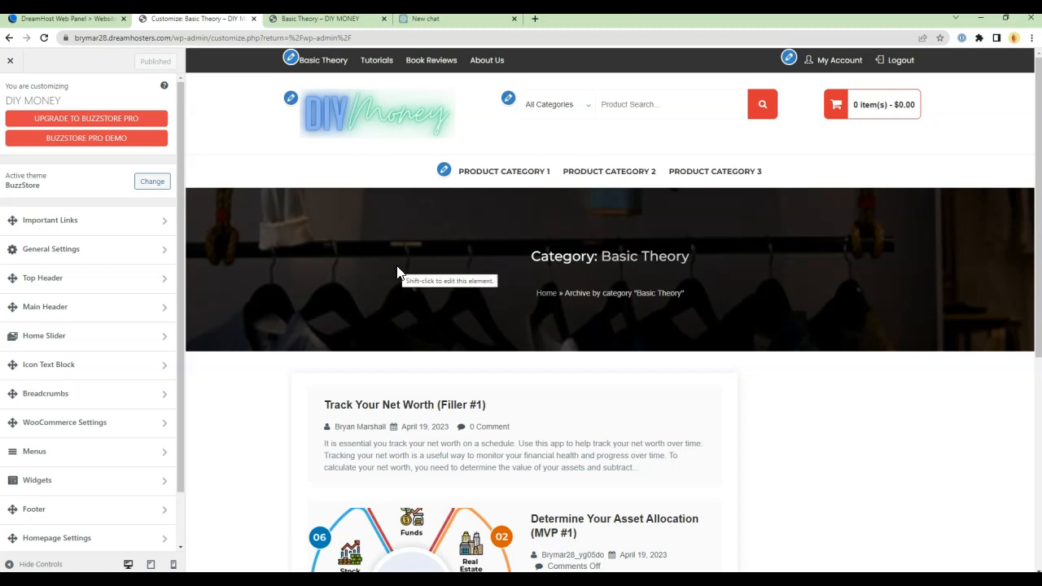
mouse_move(761, 213)
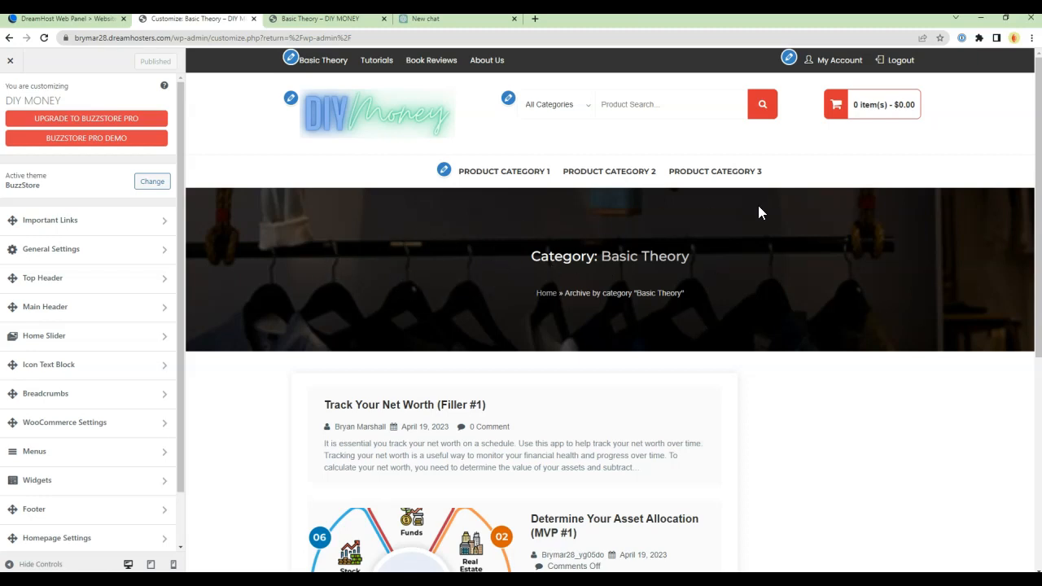
Inspect the banner and copy the div.breadcrumbswrap buzz-paralax element's markup.
right_click(747, 264)
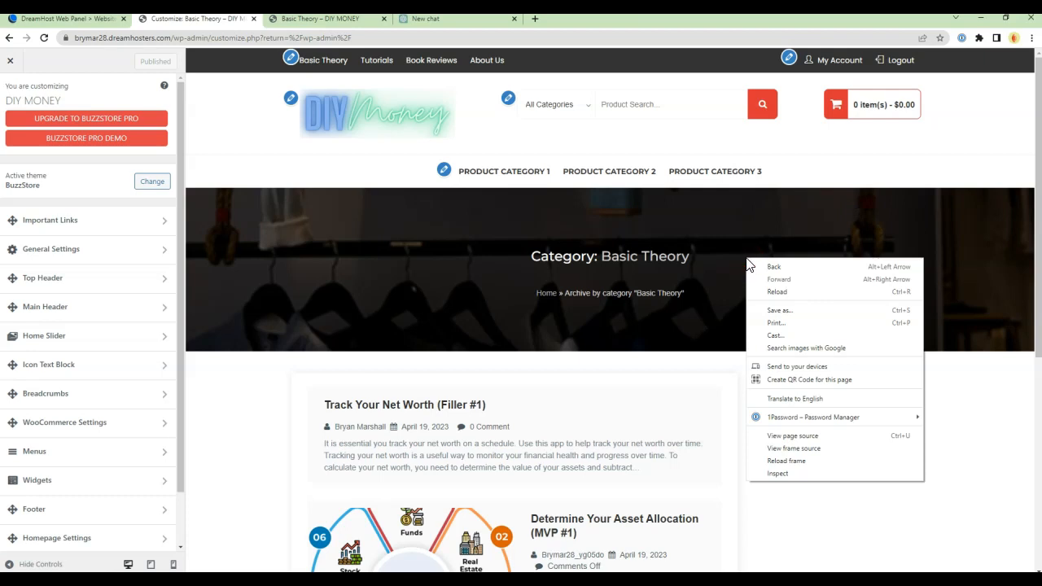
click(780, 475)
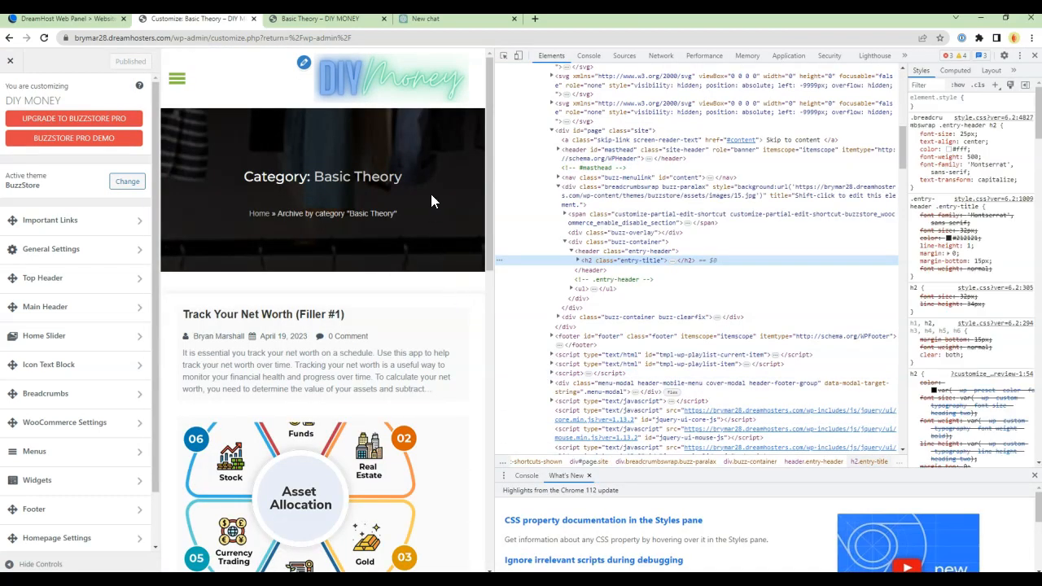
mouse_move(619, 232)
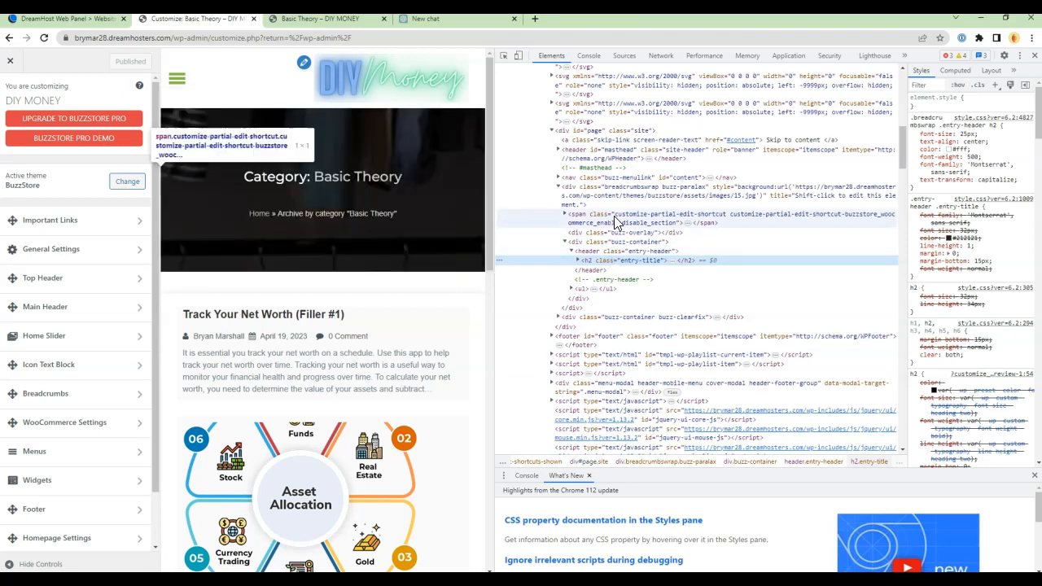
mouse_move(643, 195)
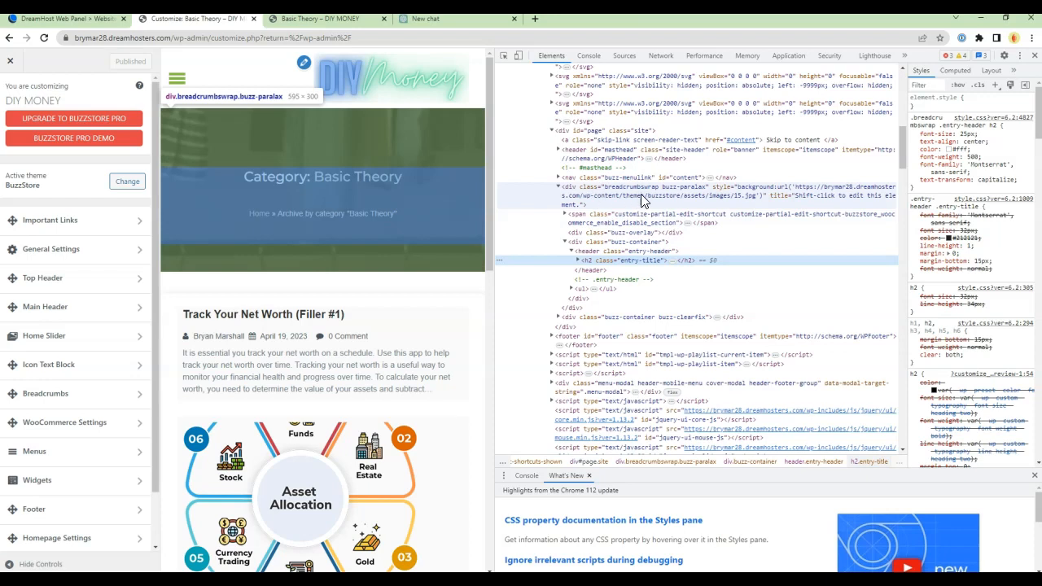
mouse_move(601, 199)
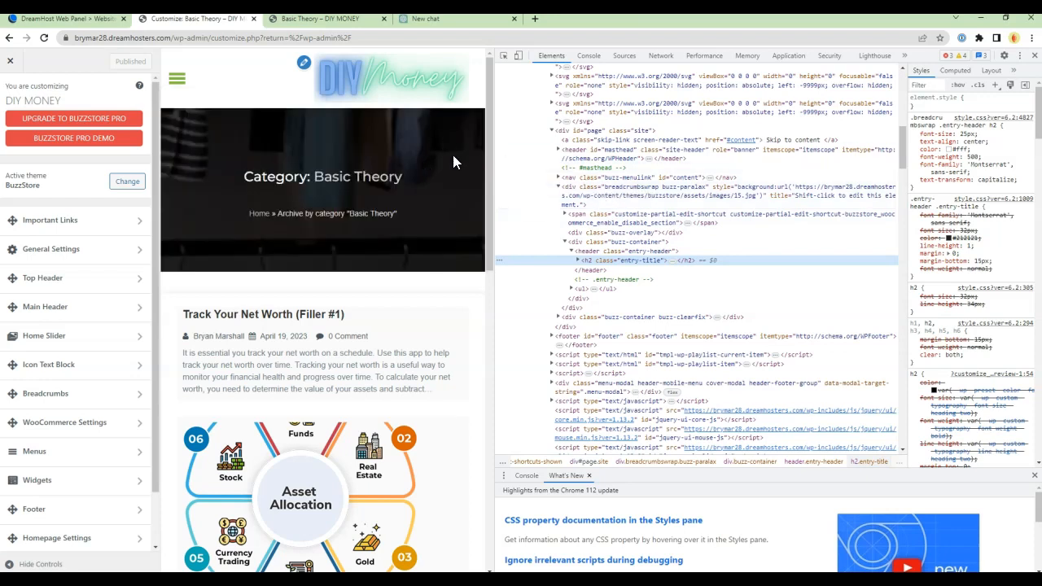
mouse_move(599, 196)
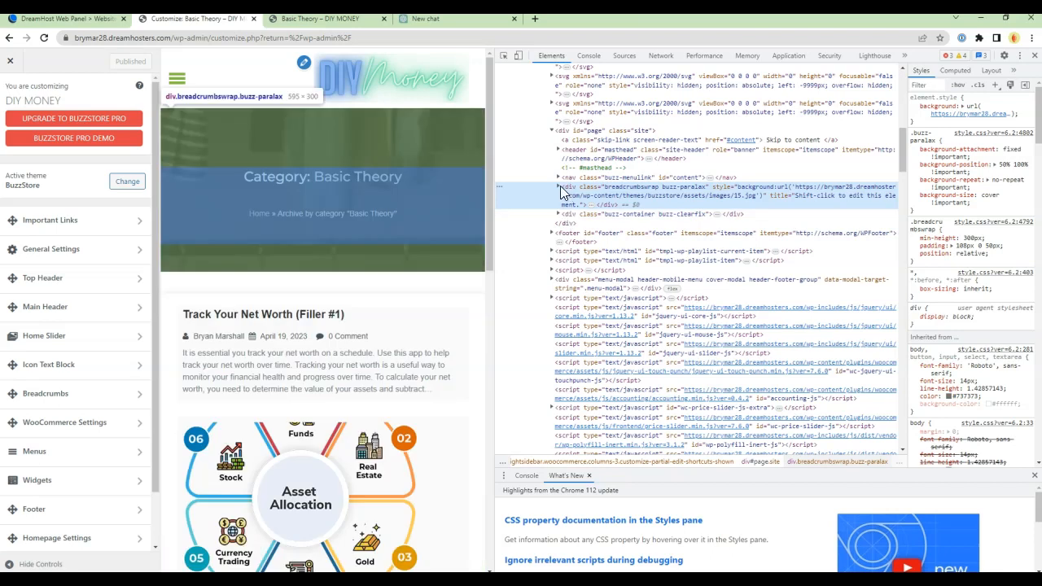
right_click(628, 195)
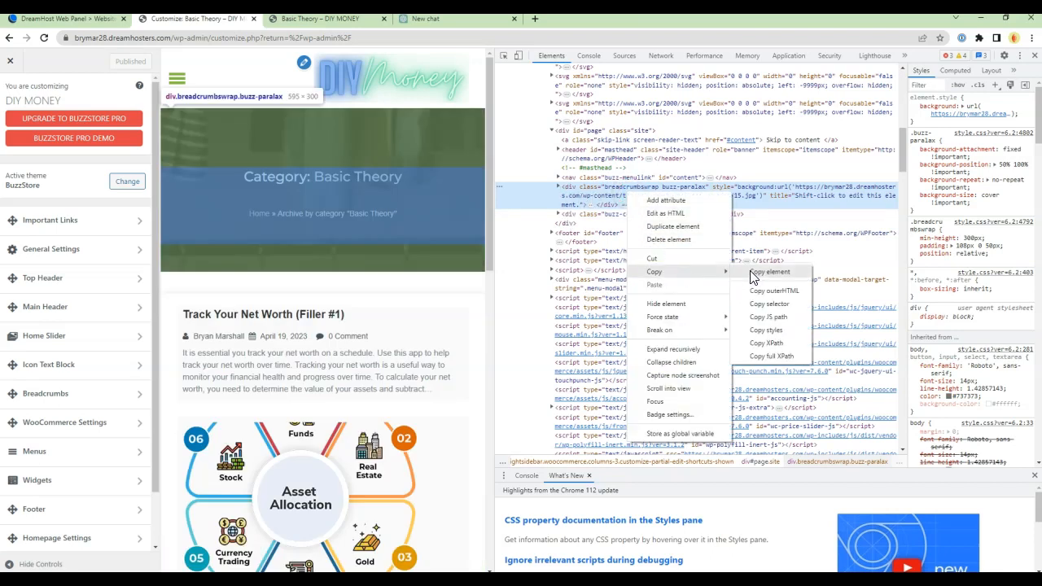
click(769, 272)
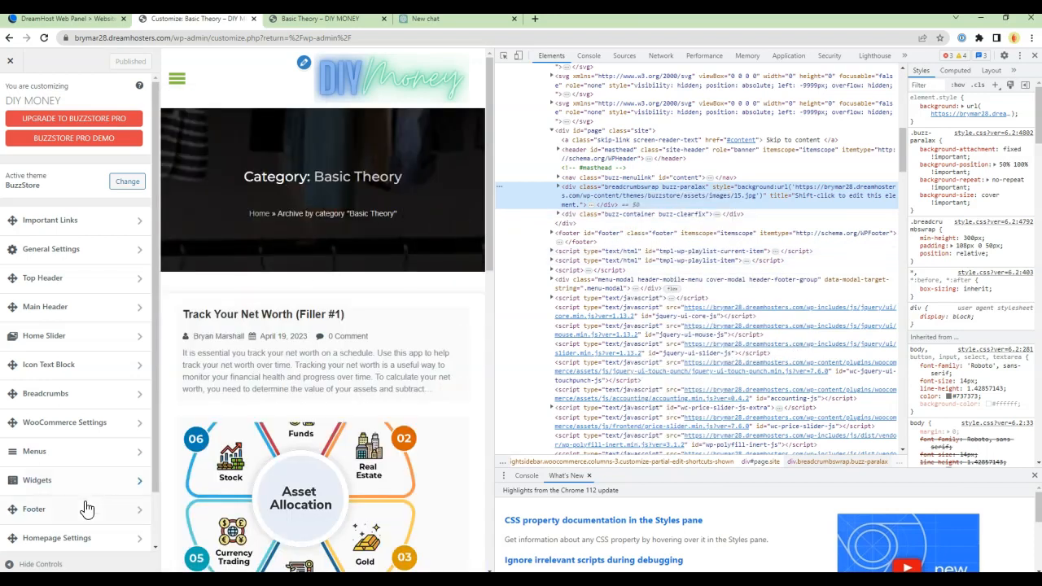
Open Additional CSS from the bottom of the Customizer sidebar.
scroll(down, 3)
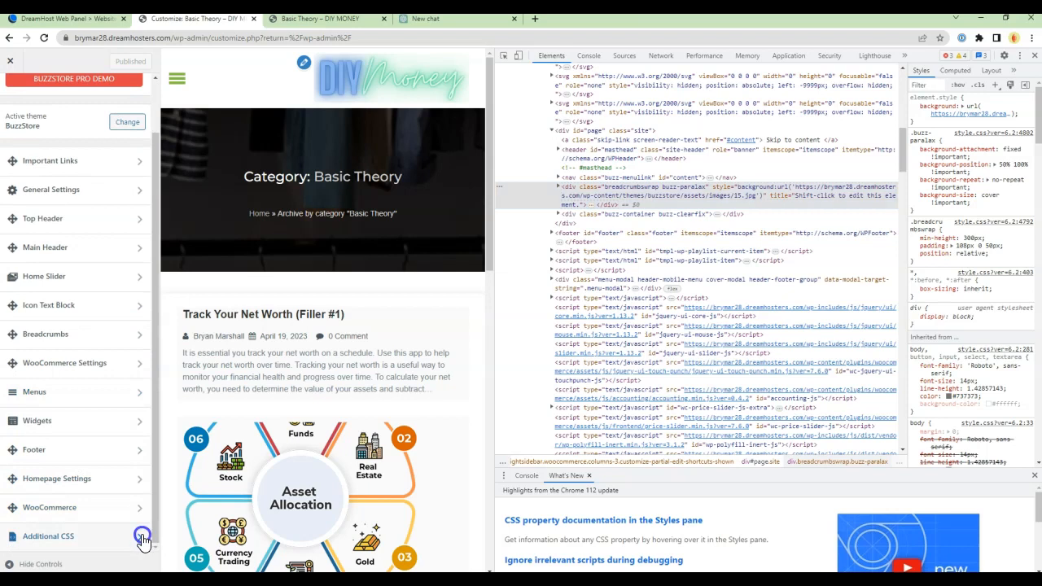
click(48, 536)
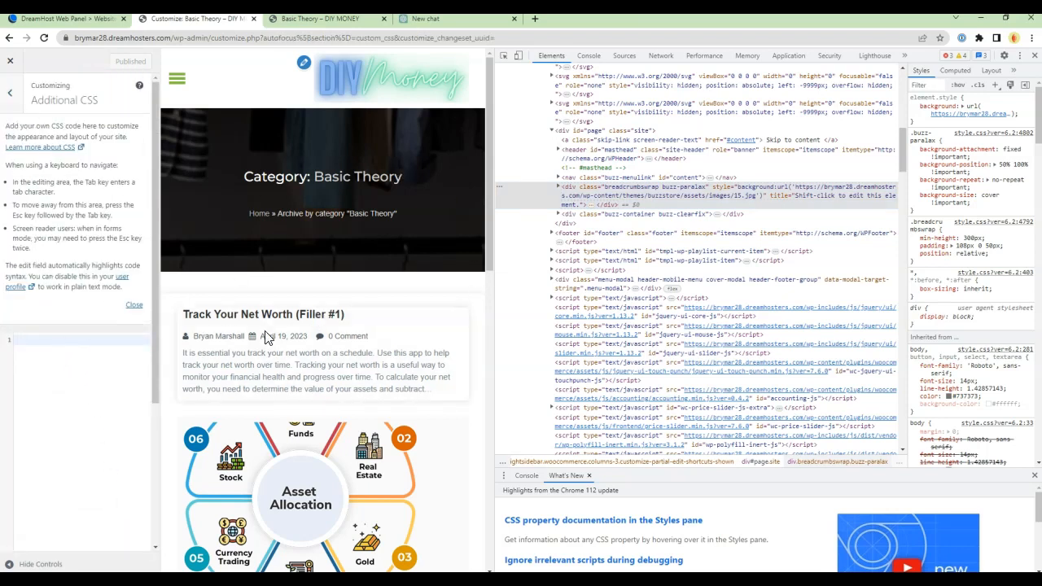
mouse_move(242, 245)
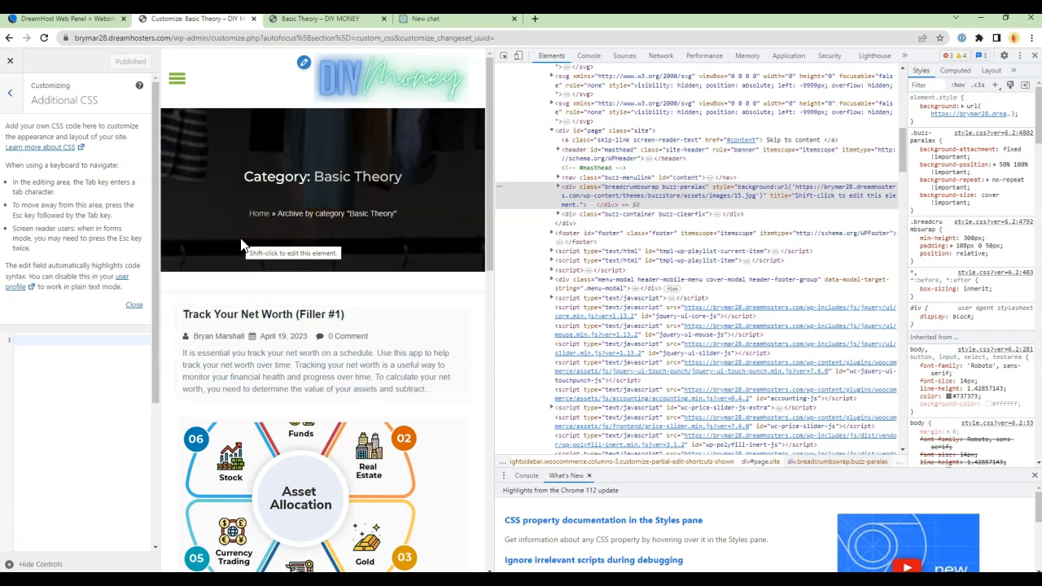
mouse_move(304, 174)
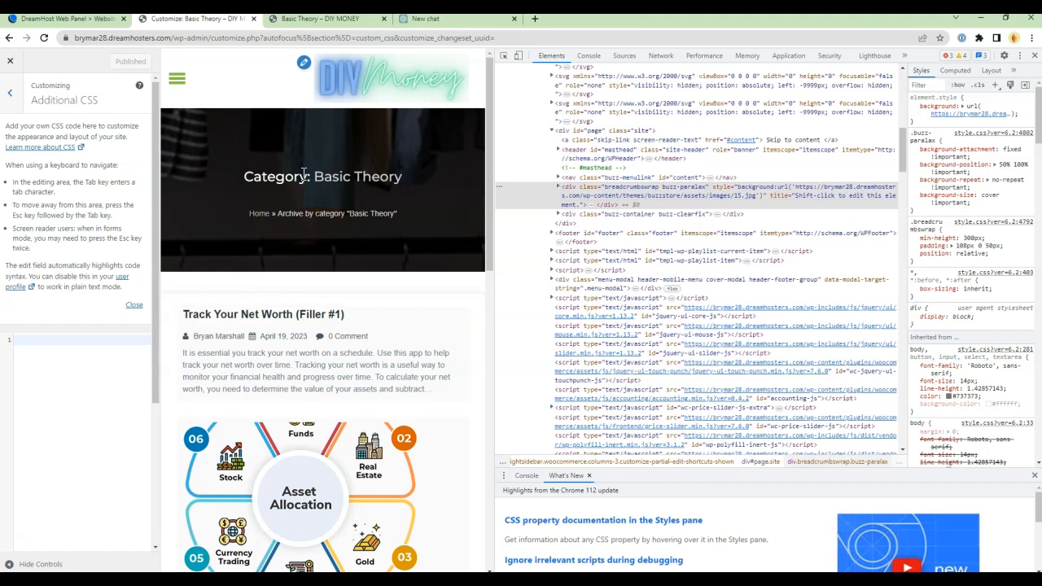
mouse_move(216, 162)
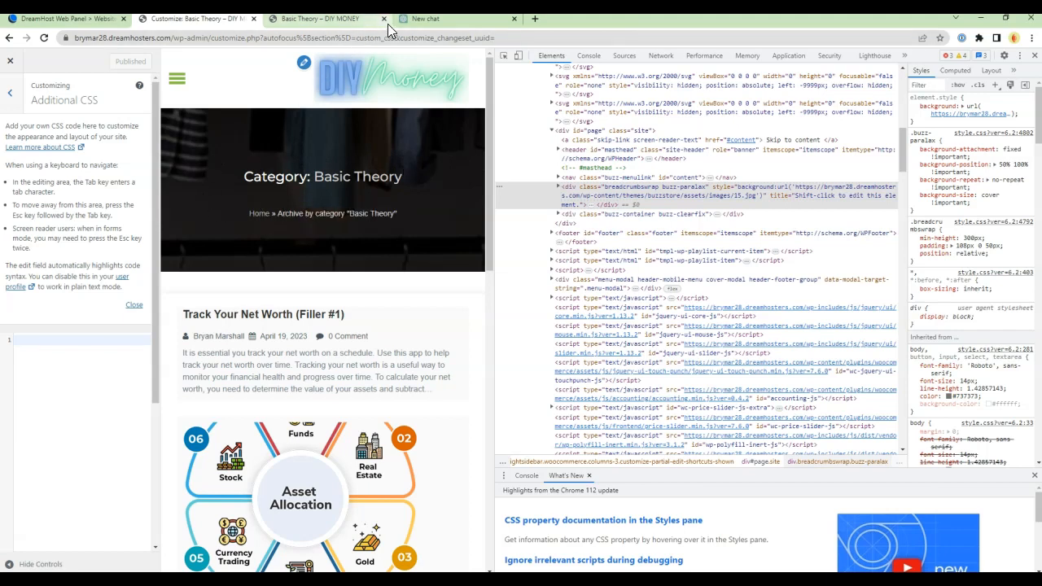
Ask ChatGPT 'i have a wordpress site and i need to hide this code:' with the breadcrumb HTML.
click(423, 18)
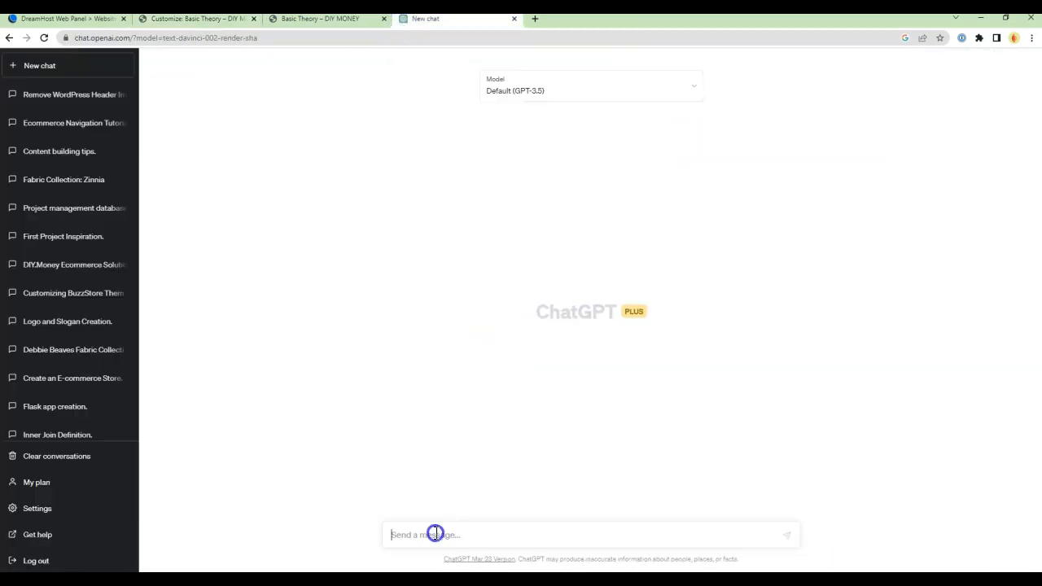
text(i hav)
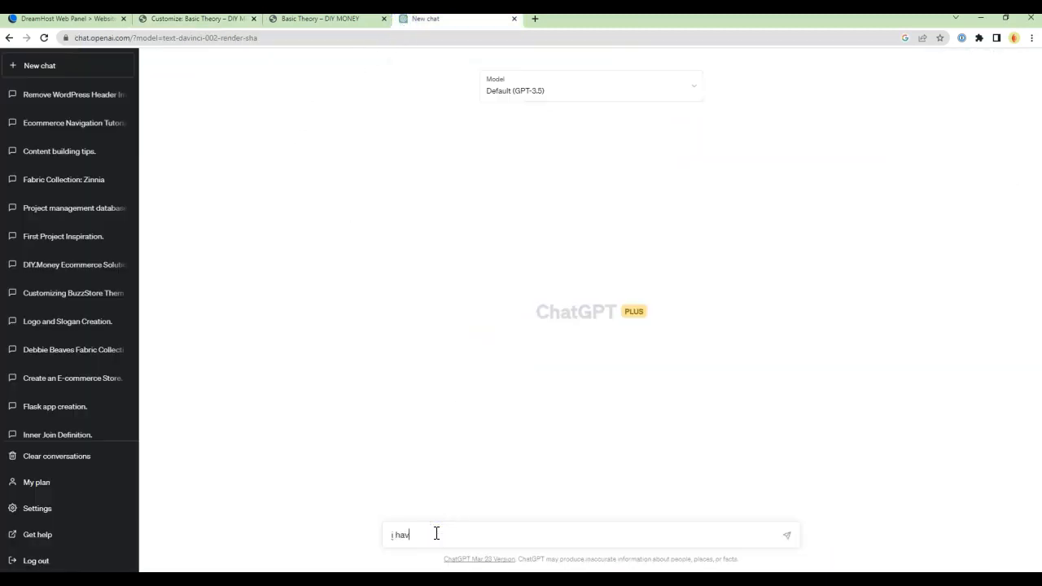
text(e a wordpess)
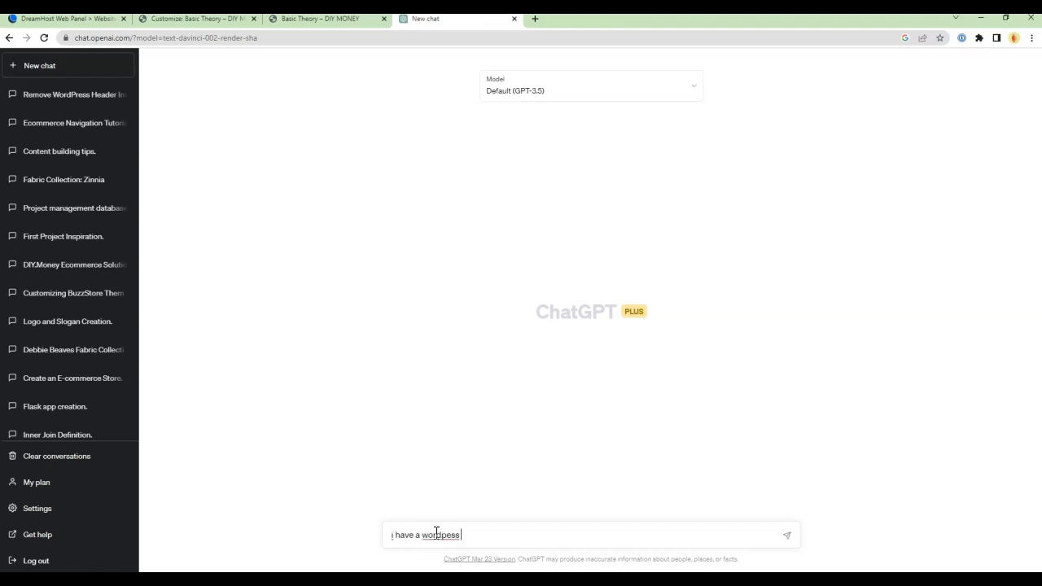
text(t)
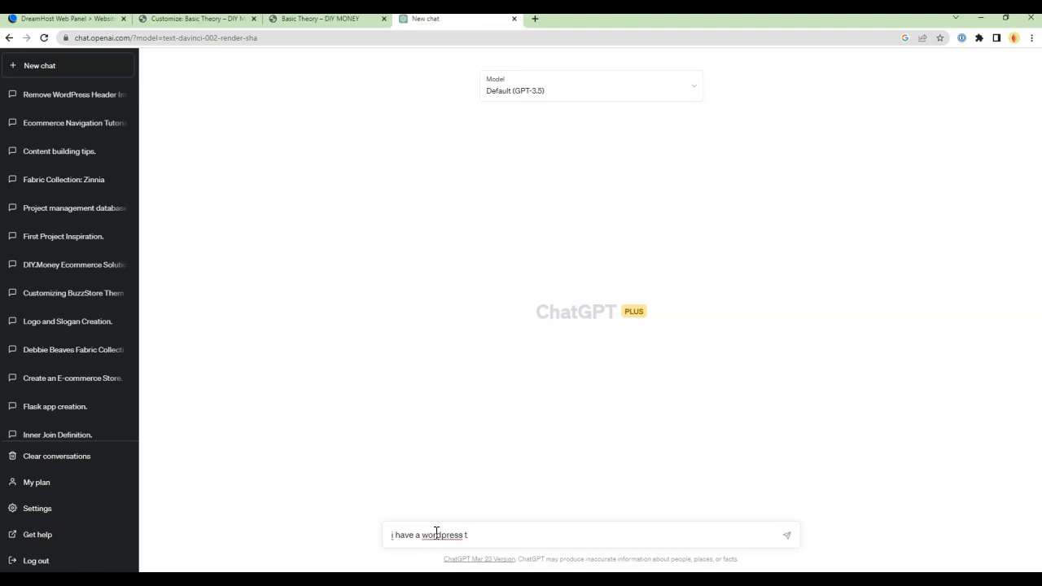
text(site and i)
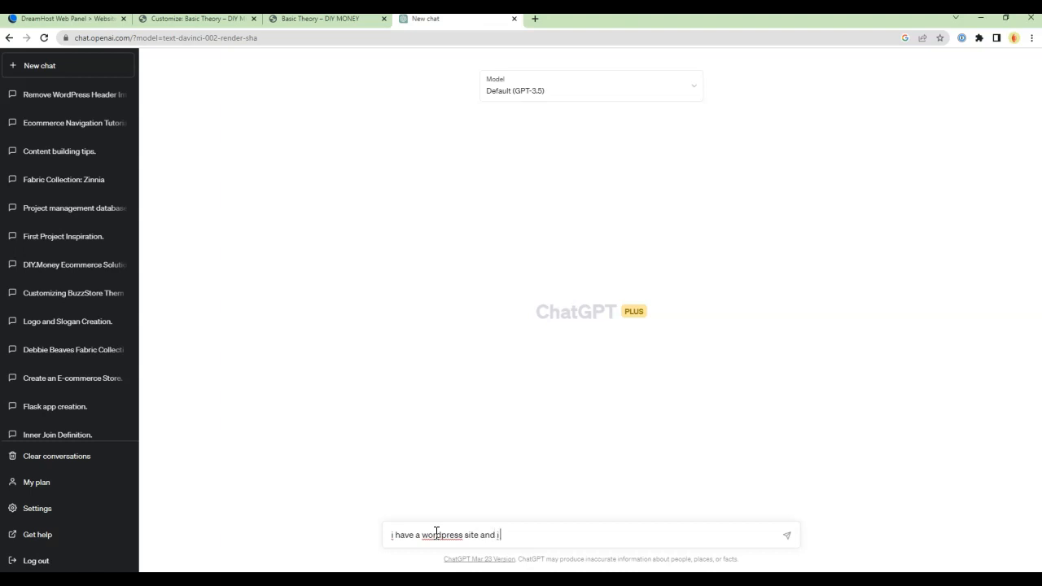
text(need to hide)
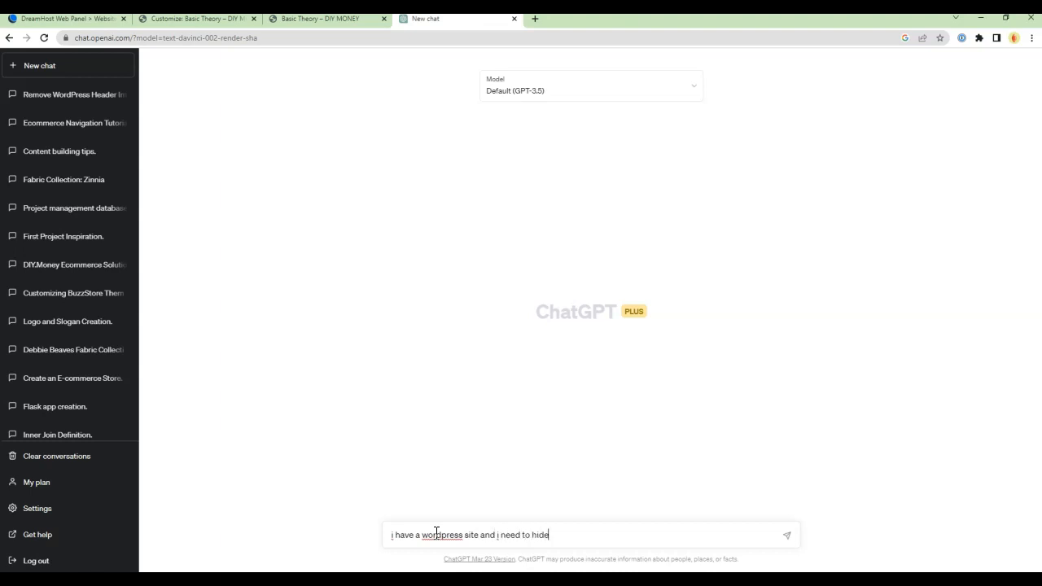
text(th)
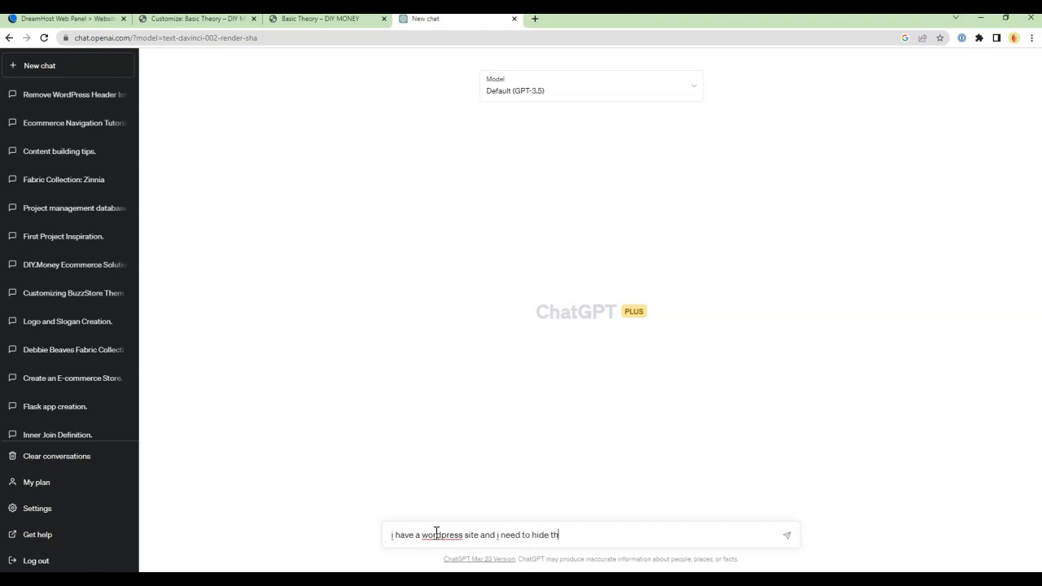
text(is code:)
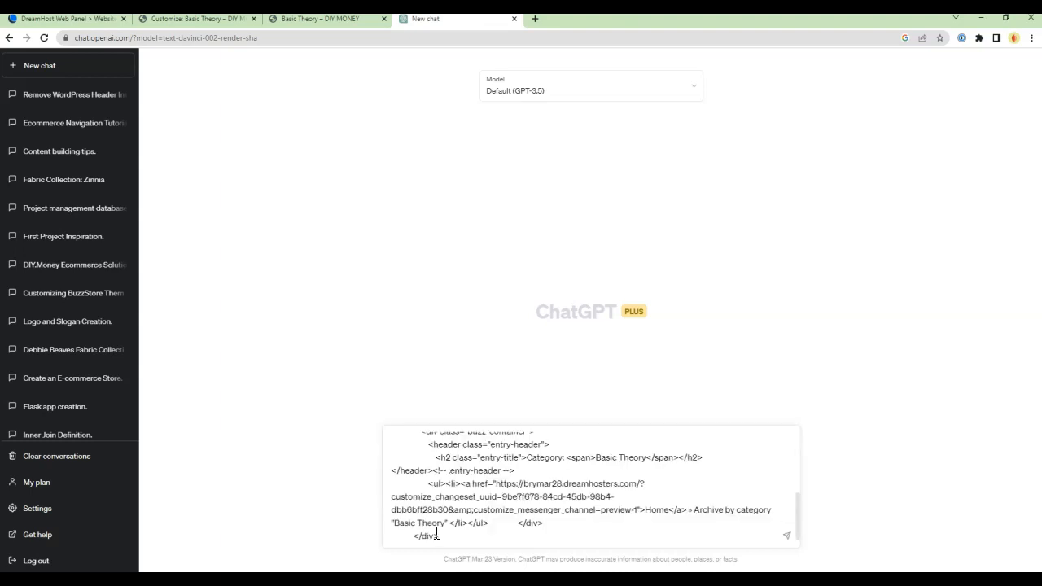
key(Return)
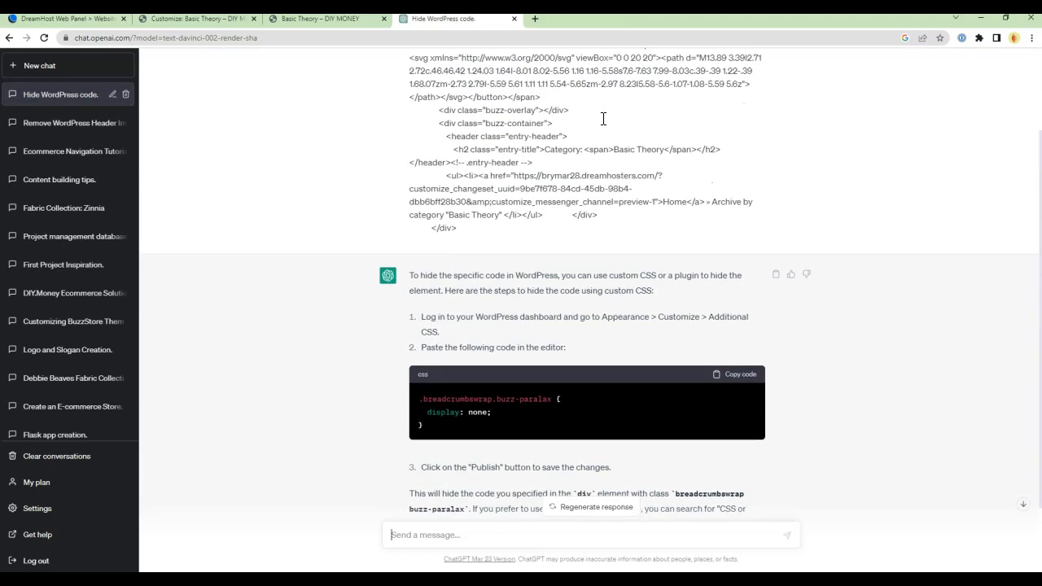
Copy ChatGPT's .breadcrumbswrap.buzz-paralax display: none CSS rule from the reply.
scroll(up, 3)
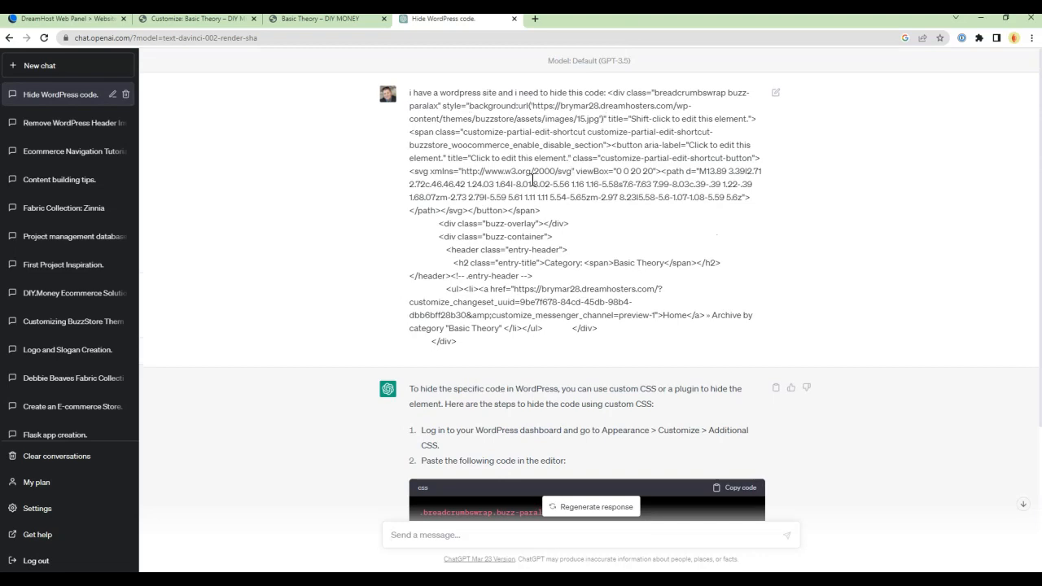
mouse_move(643, 103)
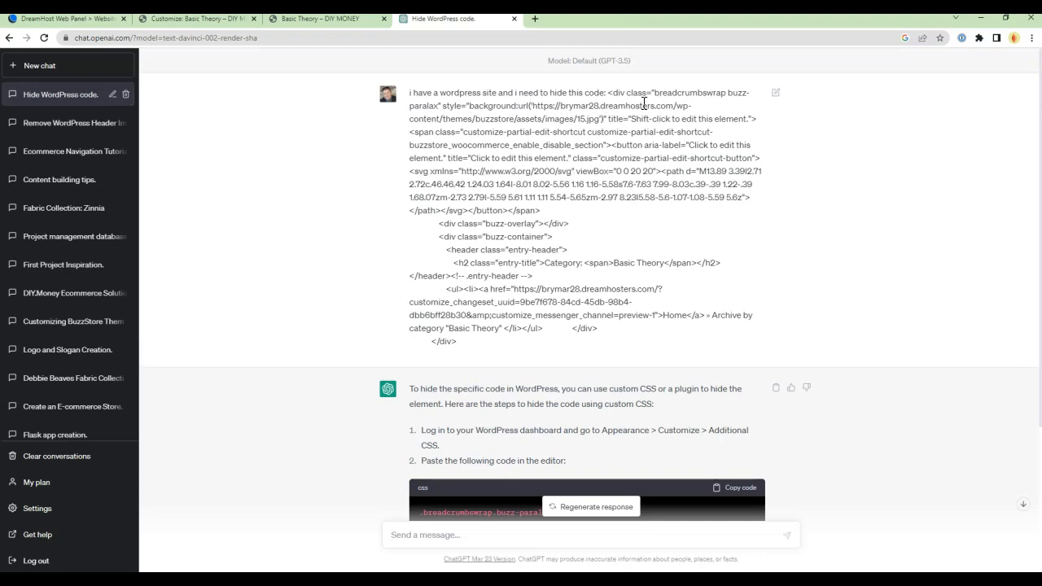
scroll(down, 3)
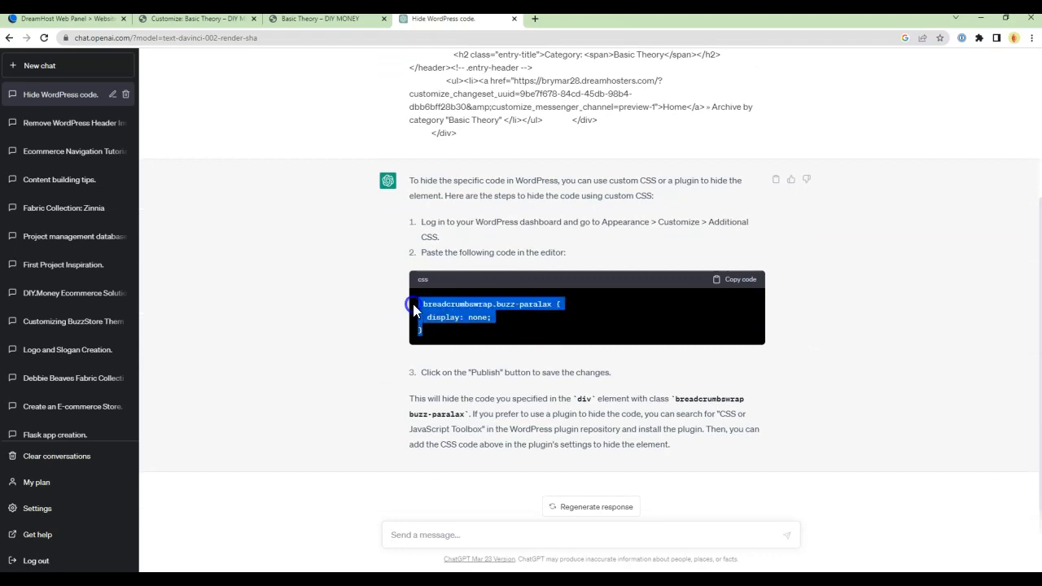
click(736, 279)
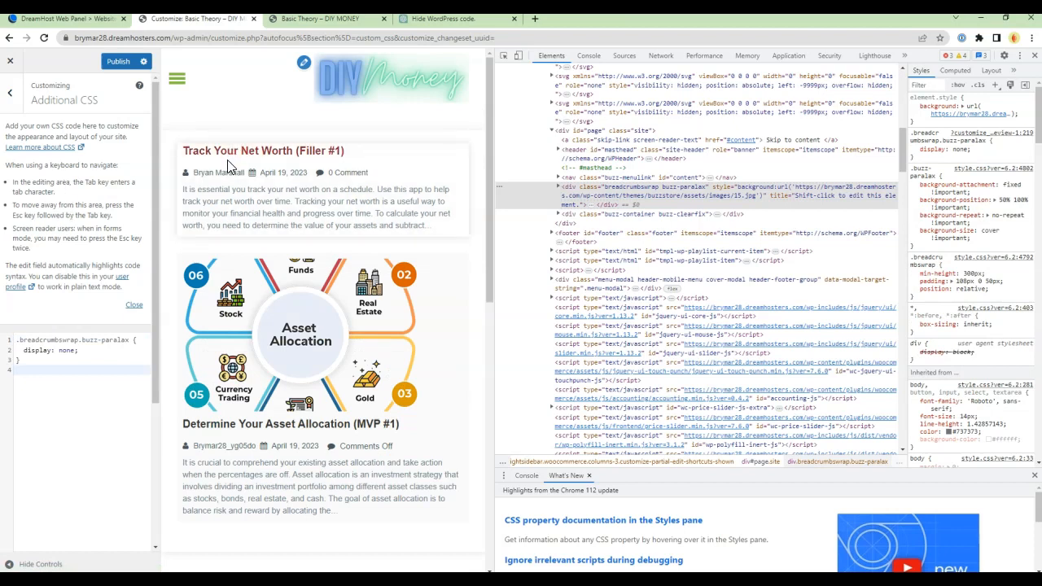
Publish the breadcrumb-hiding CSS and close the Customizer to the live category page.
click(119, 61)
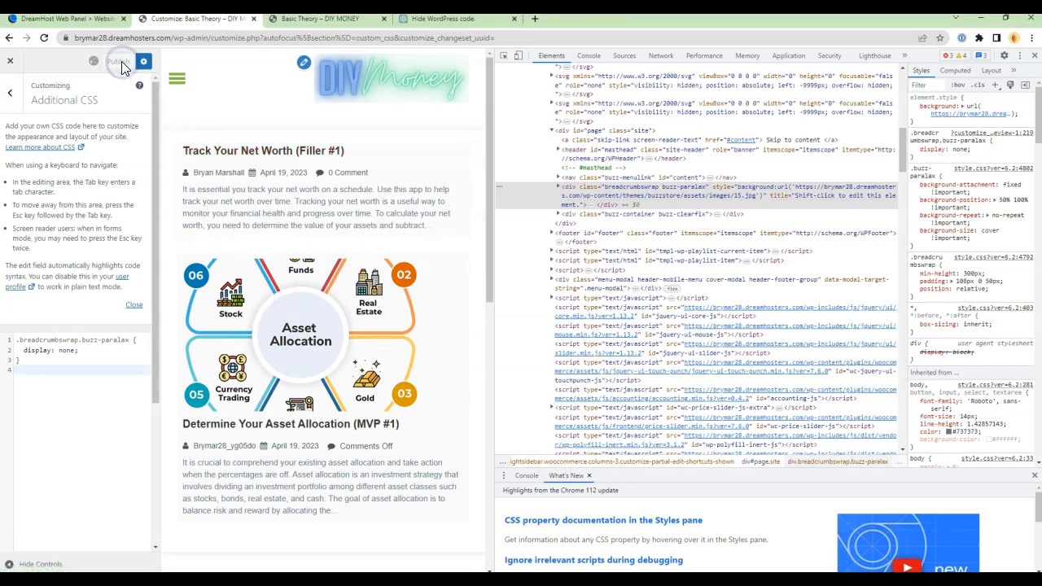
click(120, 61)
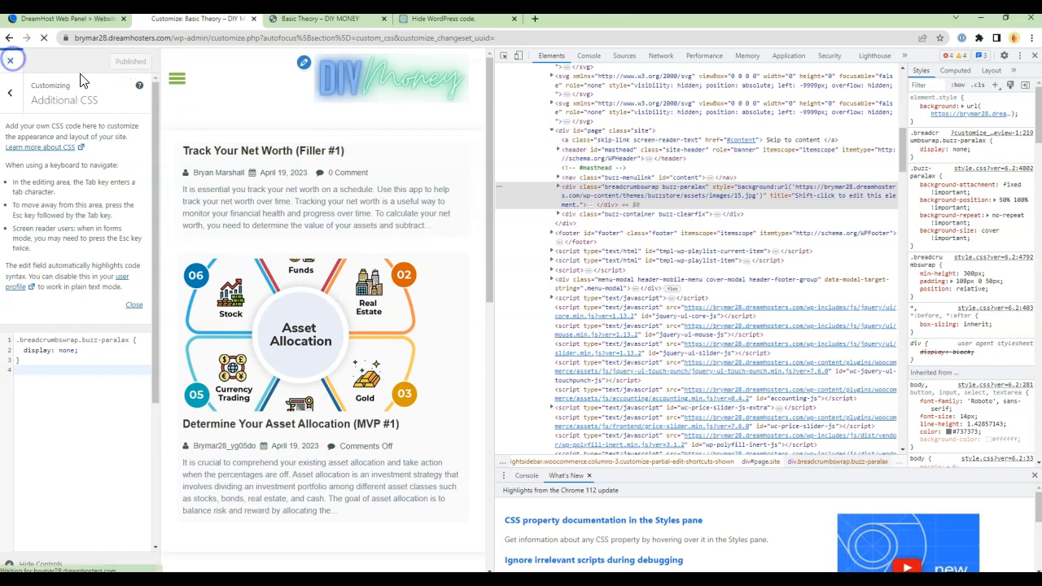
click(10, 61)
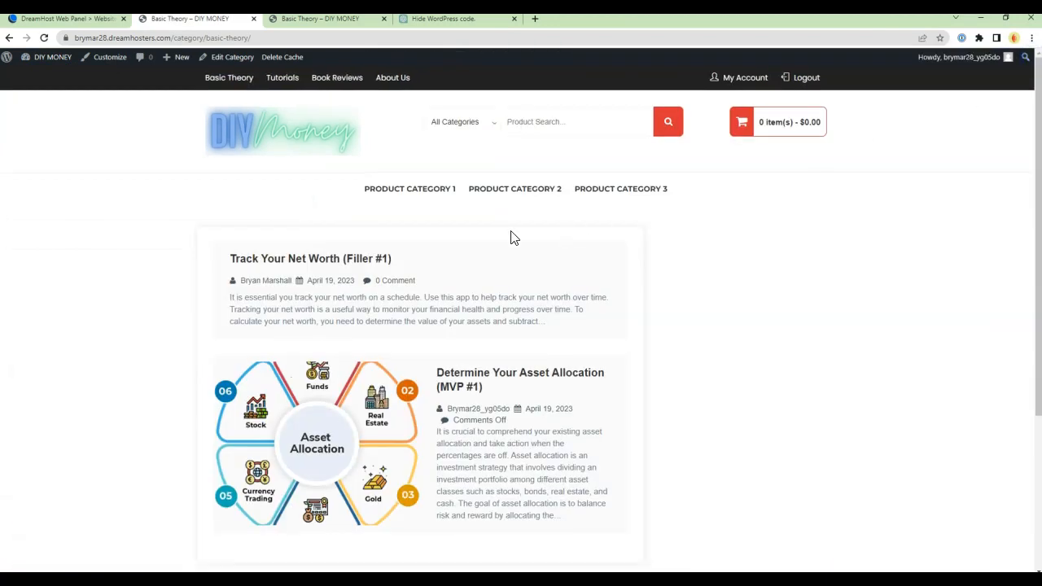
click(282, 77)
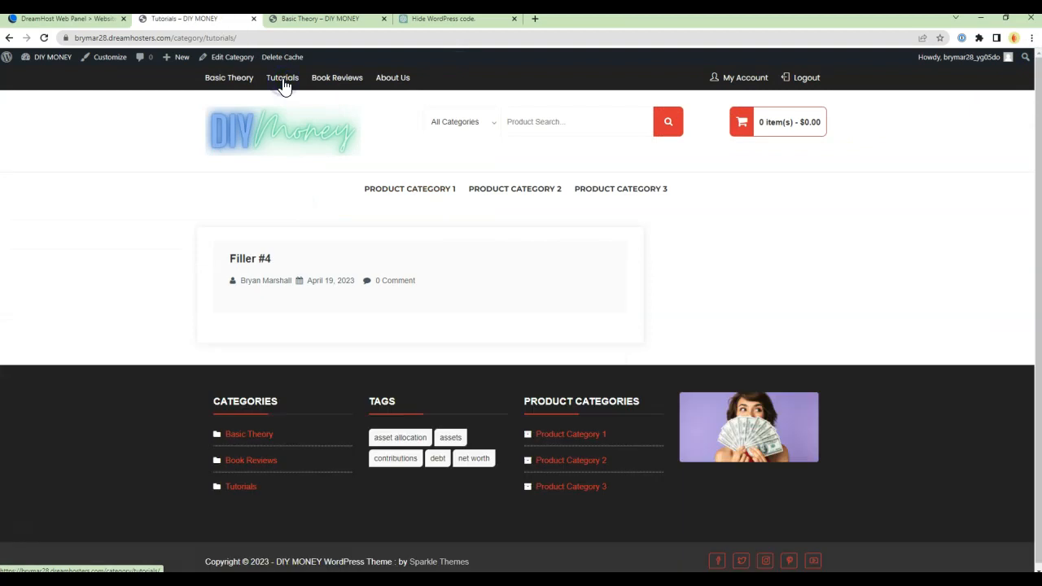
click(337, 77)
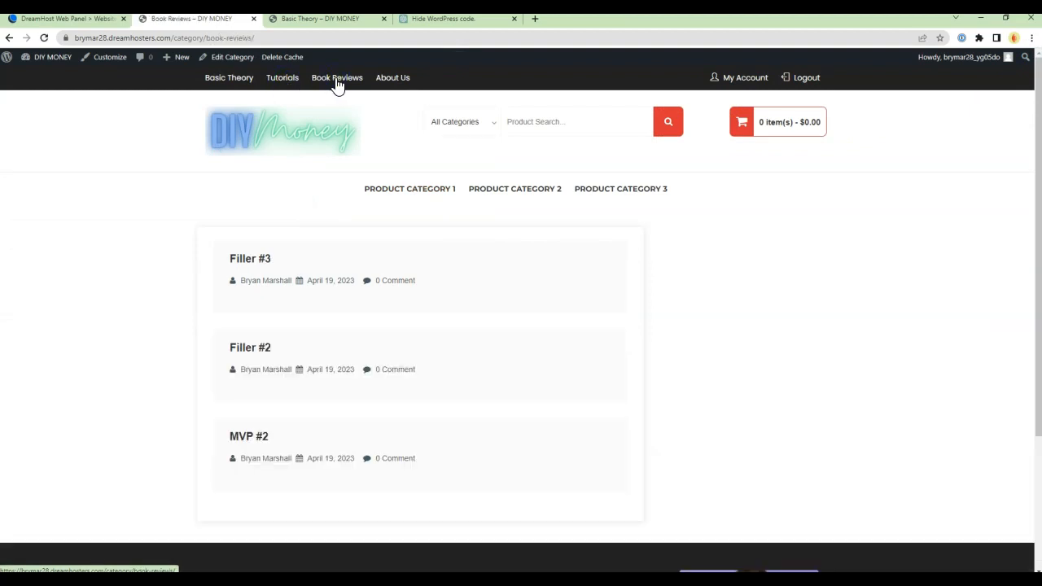
click(228, 77)
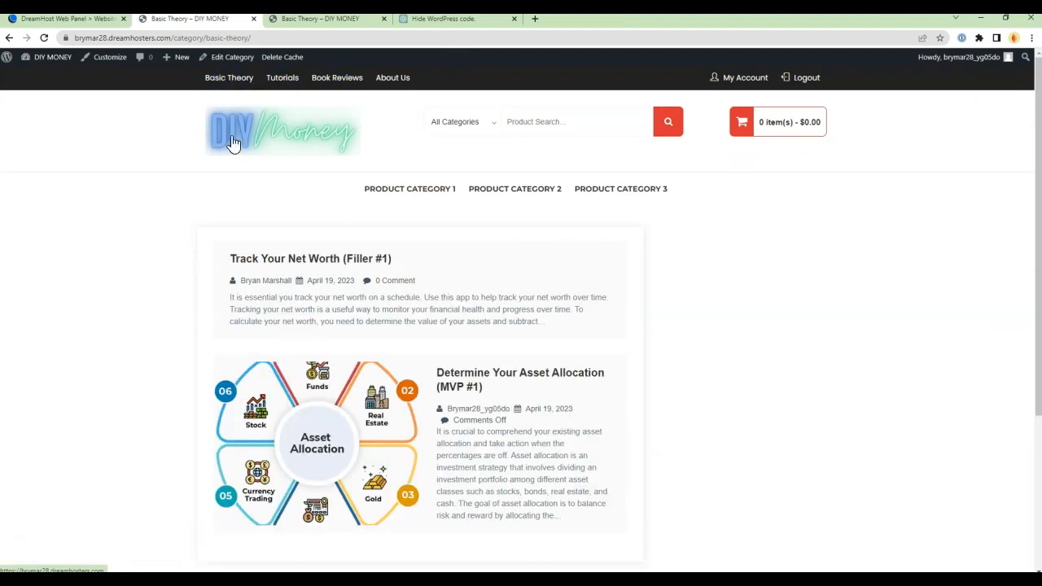
mouse_move(436, 212)
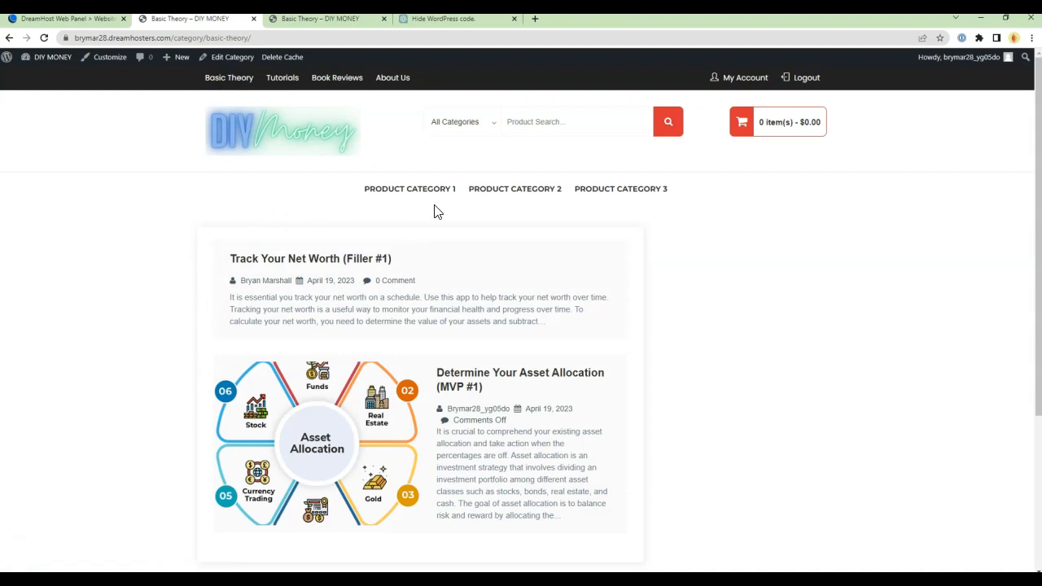
mouse_move(364, 285)
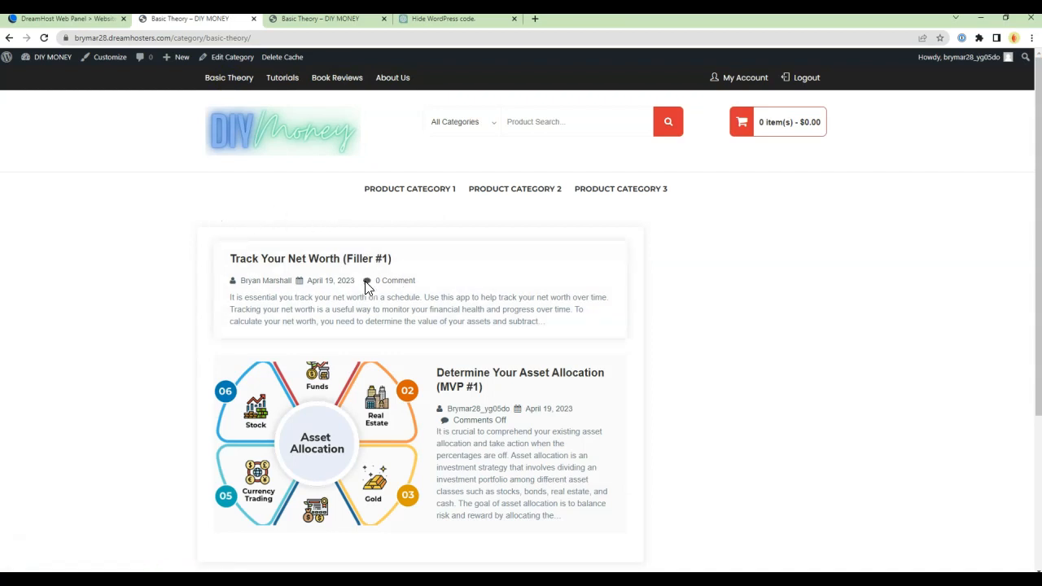
mouse_move(309, 258)
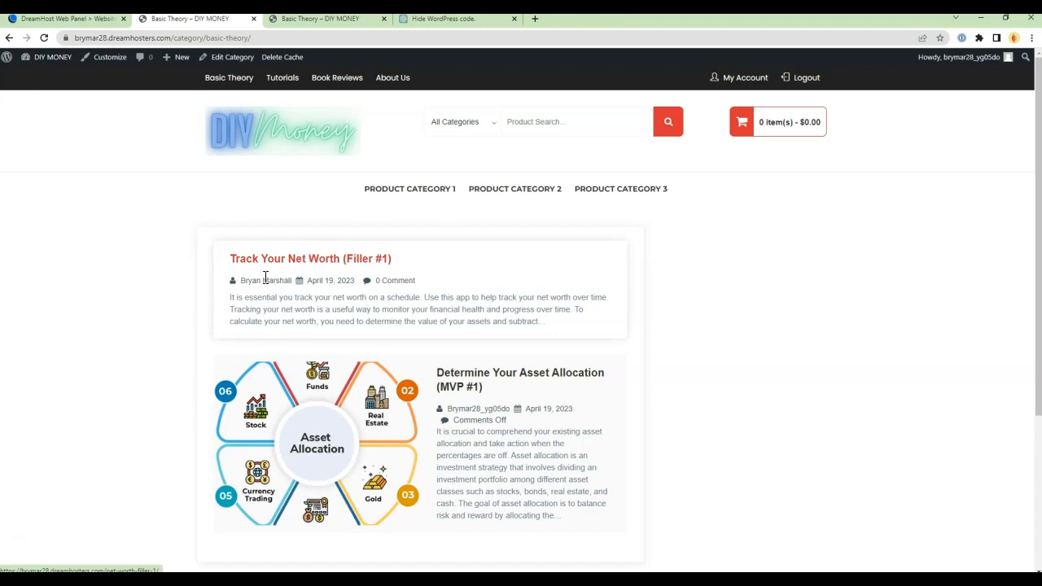
mouse_move(90, 448)
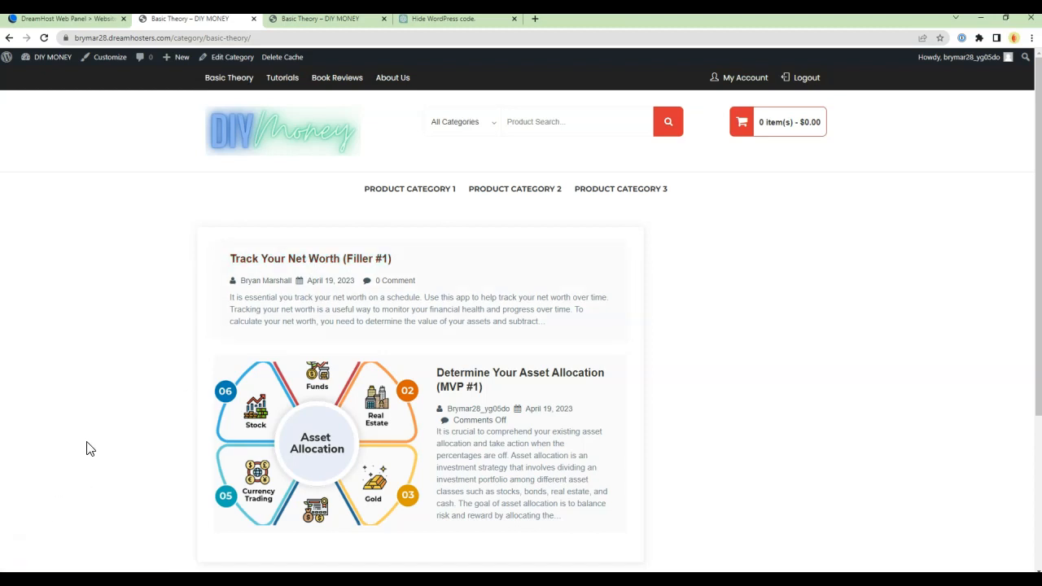
mouse_move(80, 256)
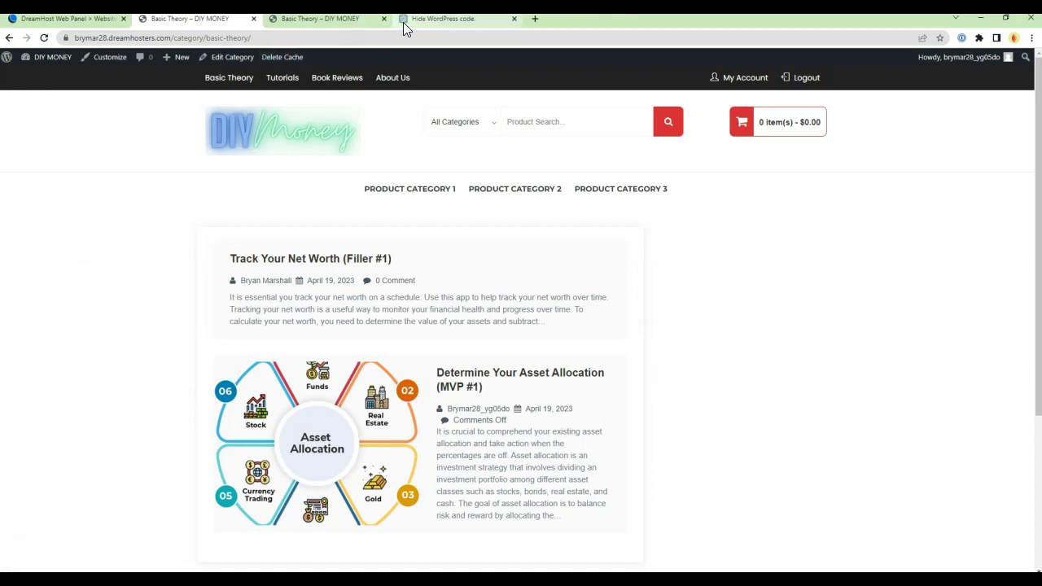
Return to the 'Hide WordPress code.' ChatGPT tab showing the display: none answer.
click(444, 18)
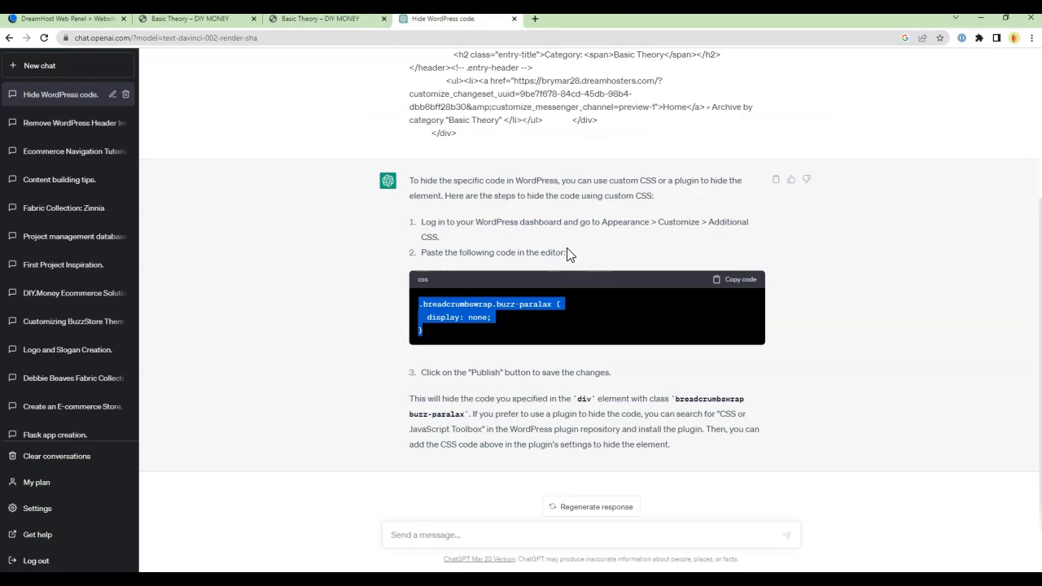
mouse_move(624, 222)
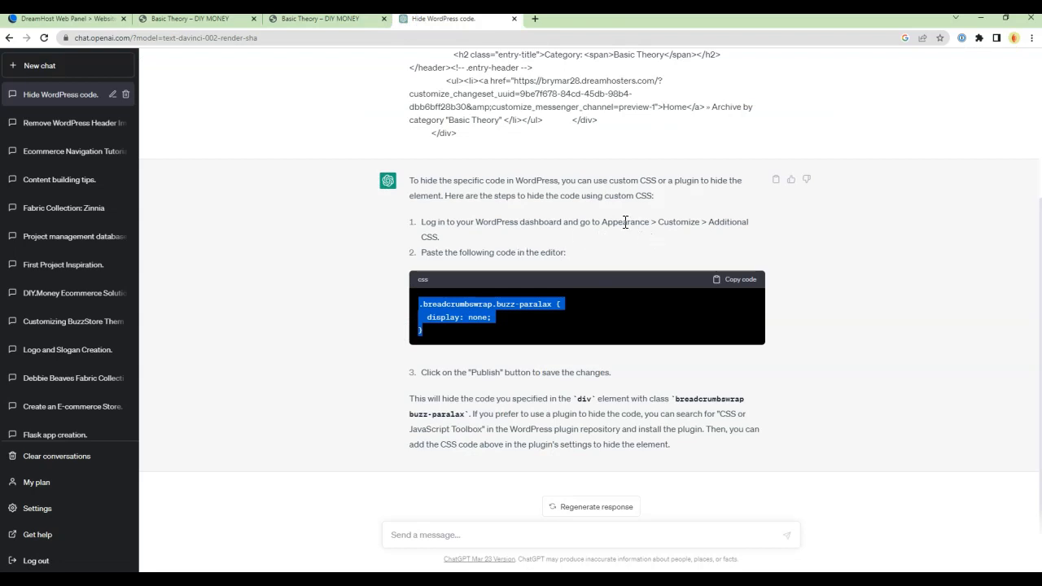
mouse_move(430, 257)
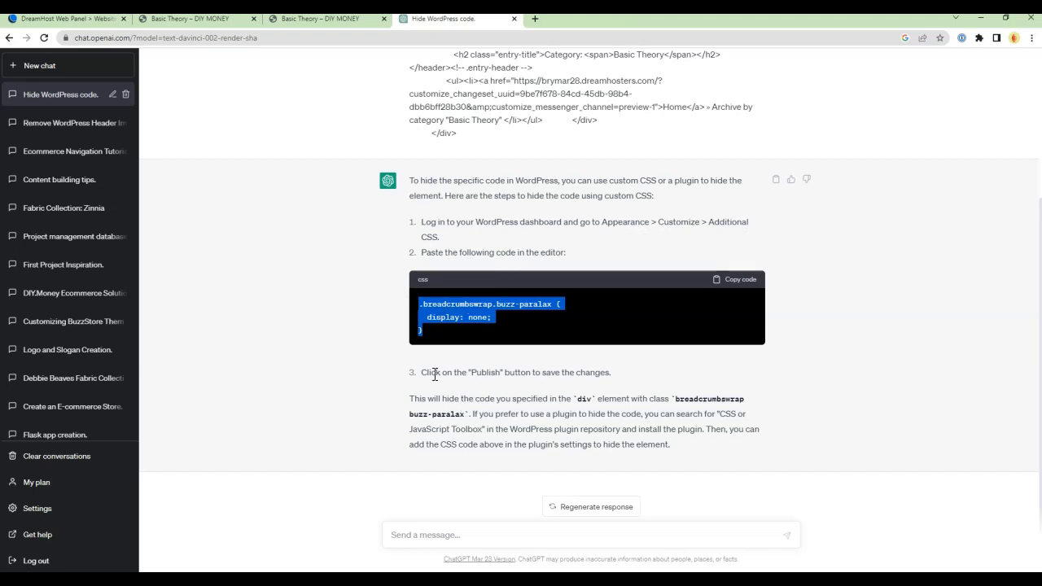
mouse_move(522, 430)
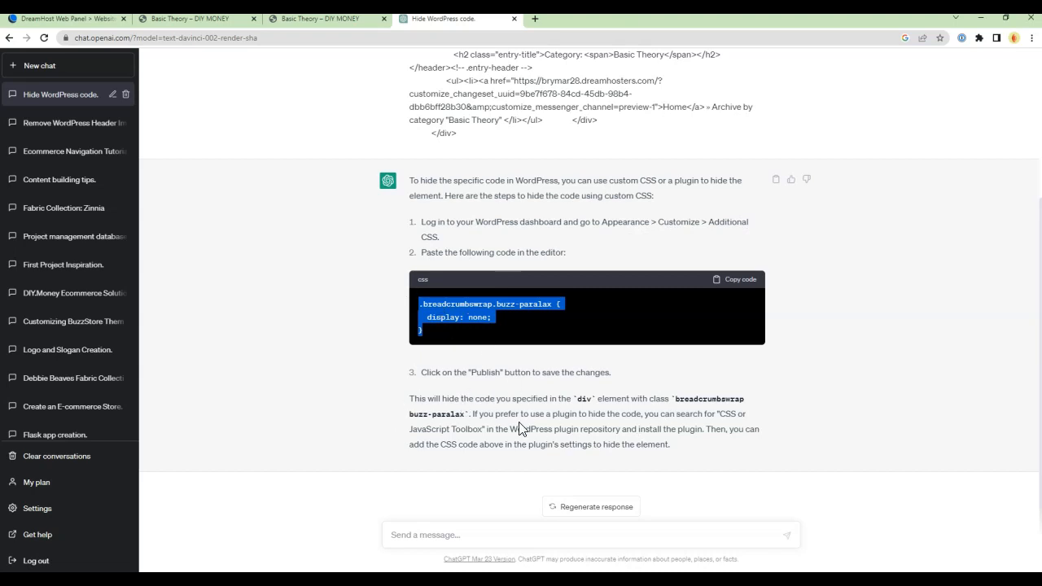